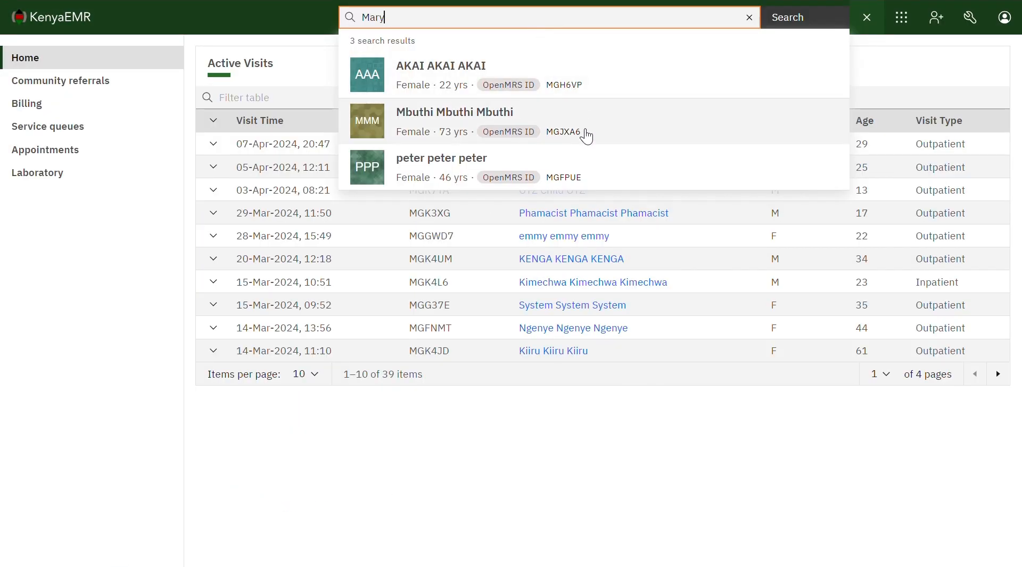
Step: Open the 46-year-old female patient's chart (peter peter peter) from the search results
click(441, 158)
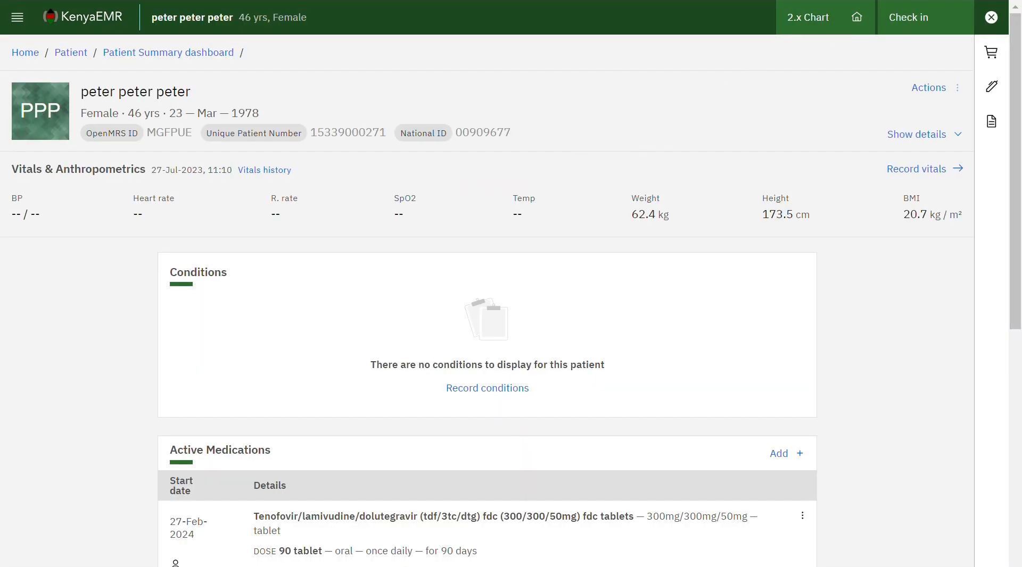
Step: Check the patient in to start a billed outpatient visit and show the clinical forms list
click(924, 17)
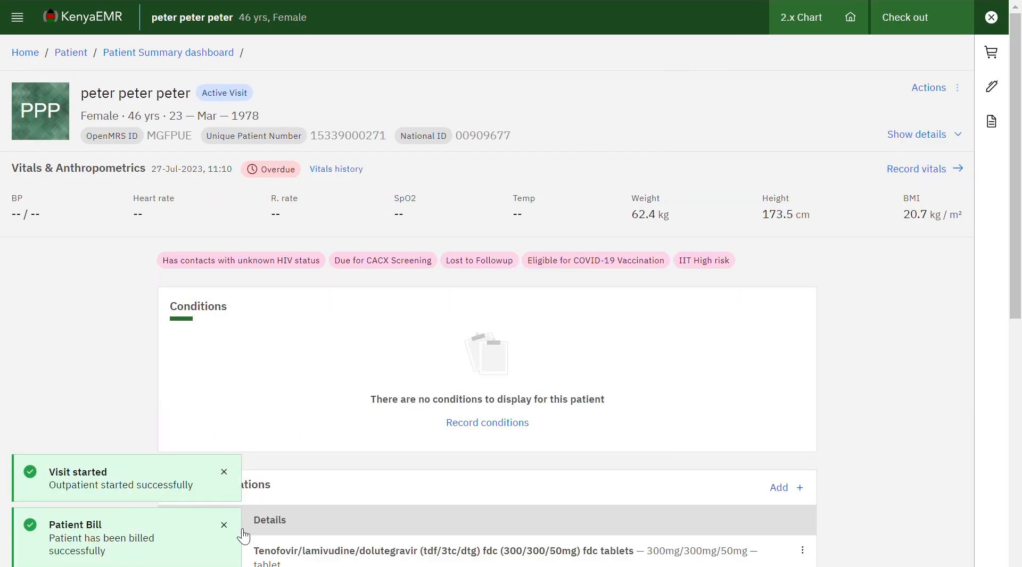
mouse_move(840, 336)
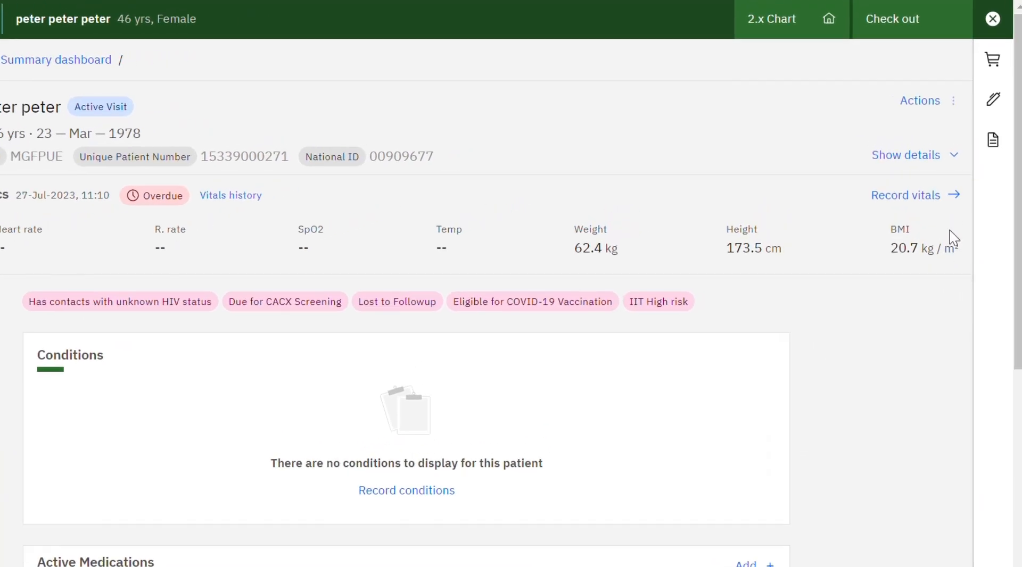
click(992, 129)
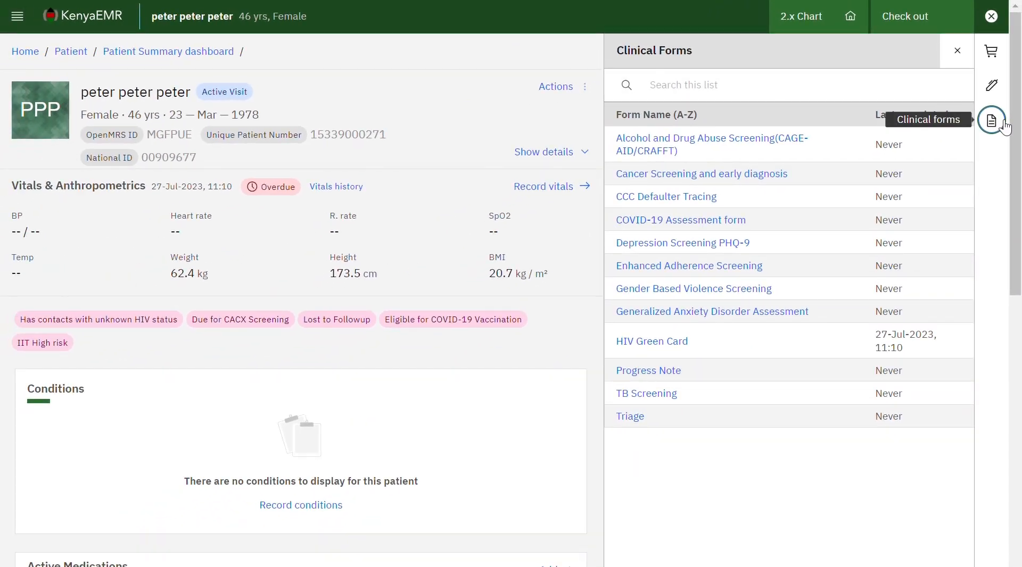
mouse_move(948, 135)
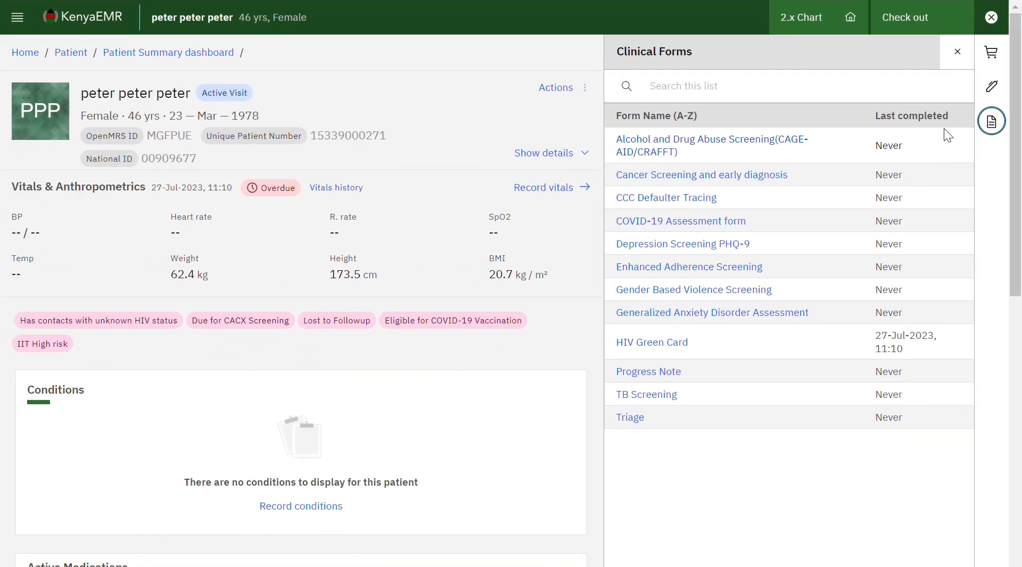
click(956, 52)
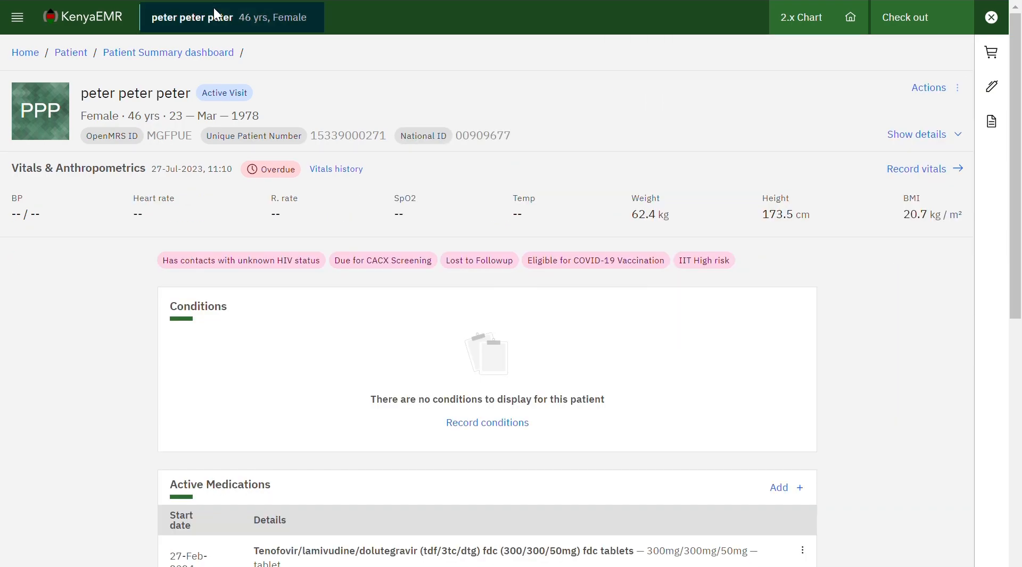
click(18, 17)
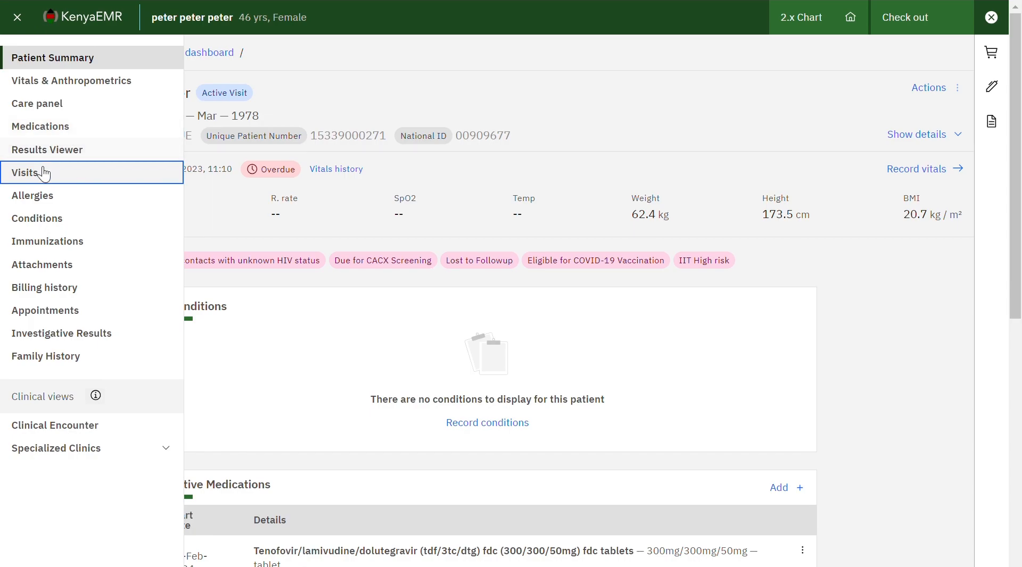
Step: List all encounters on the Visits dashboard and expand the HIV Green Card consultation's recorded answers
click(27, 173)
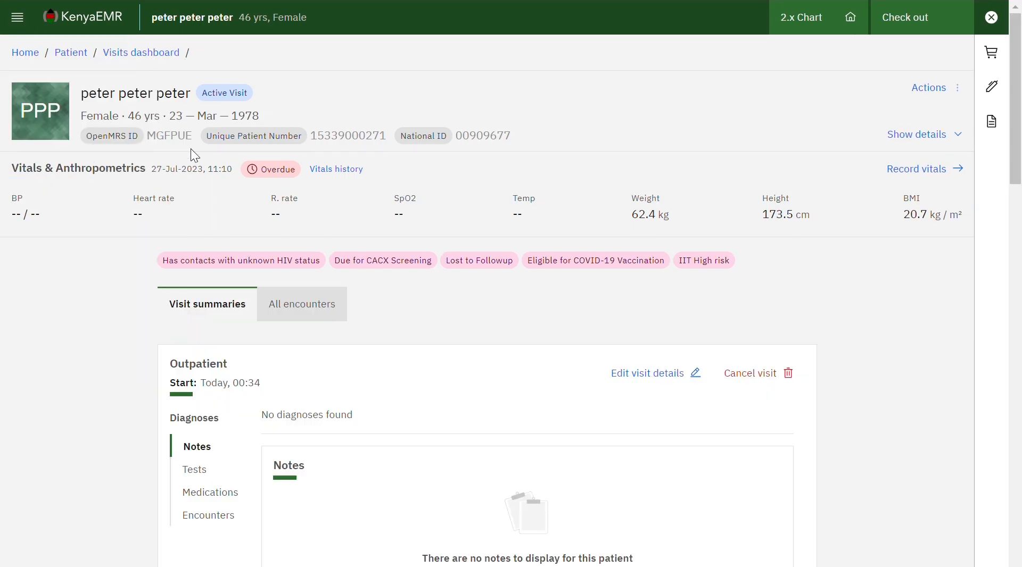
click(300, 304)
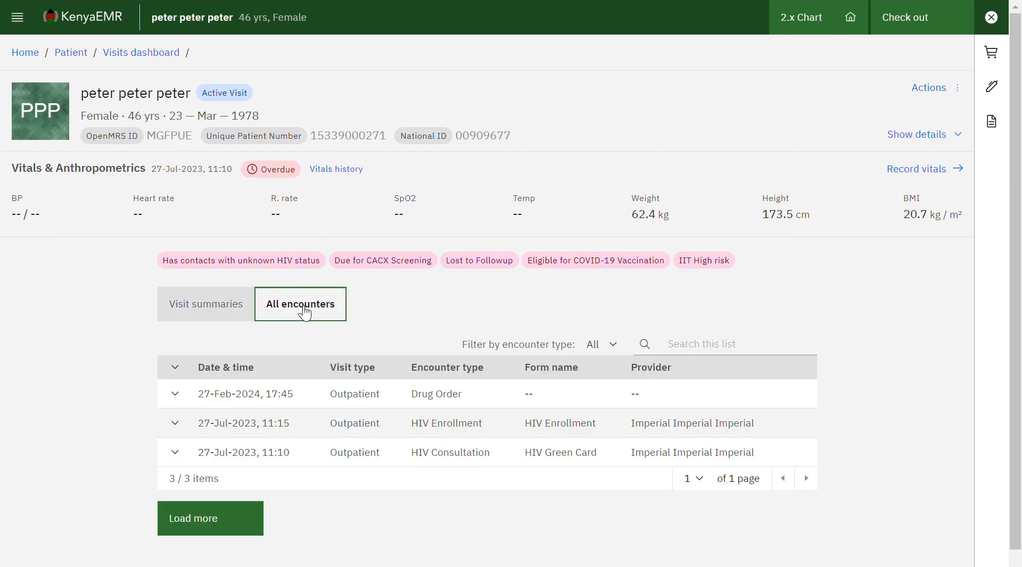
mouse_move(179, 454)
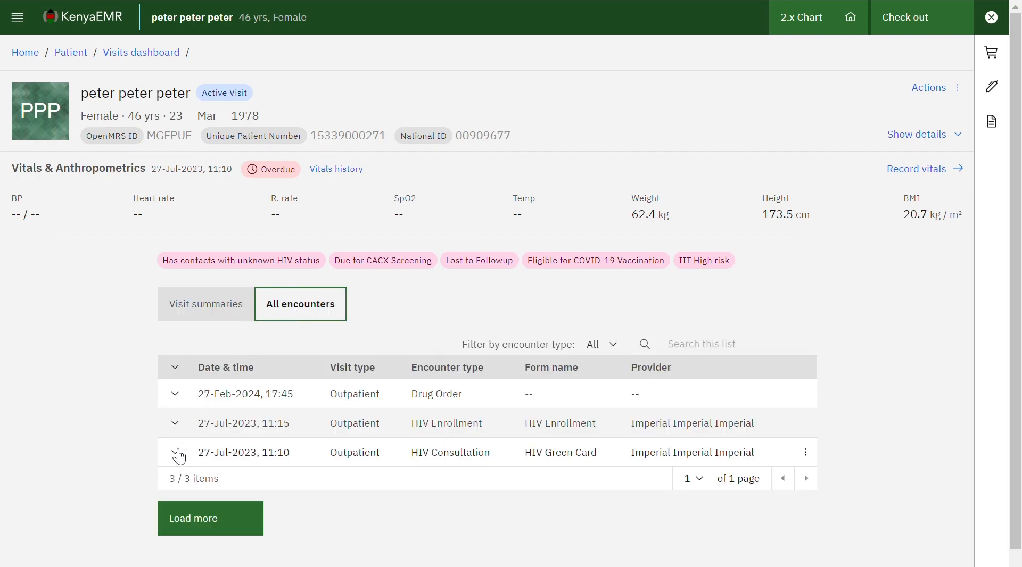
click(175, 453)
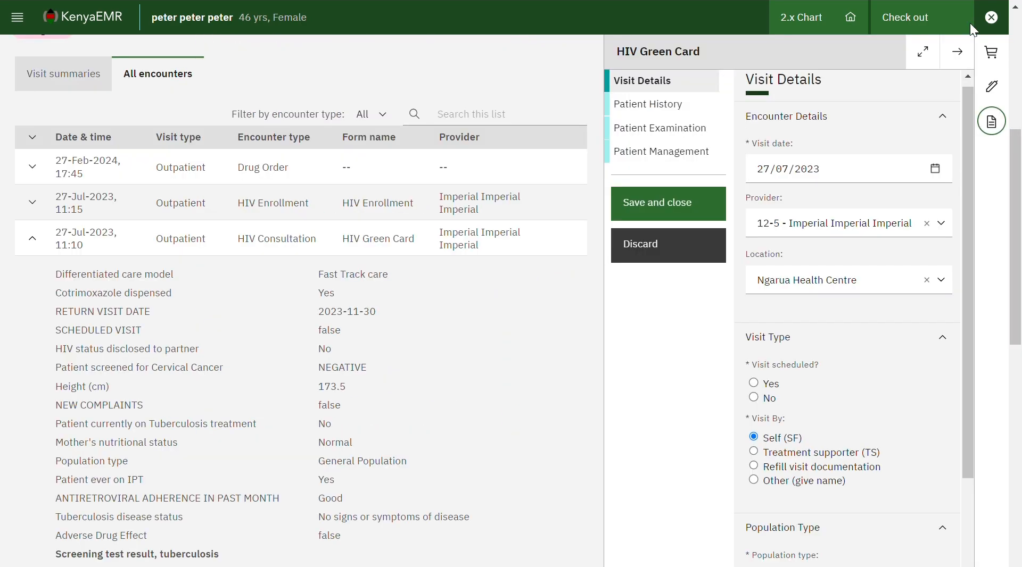
click(991, 18)
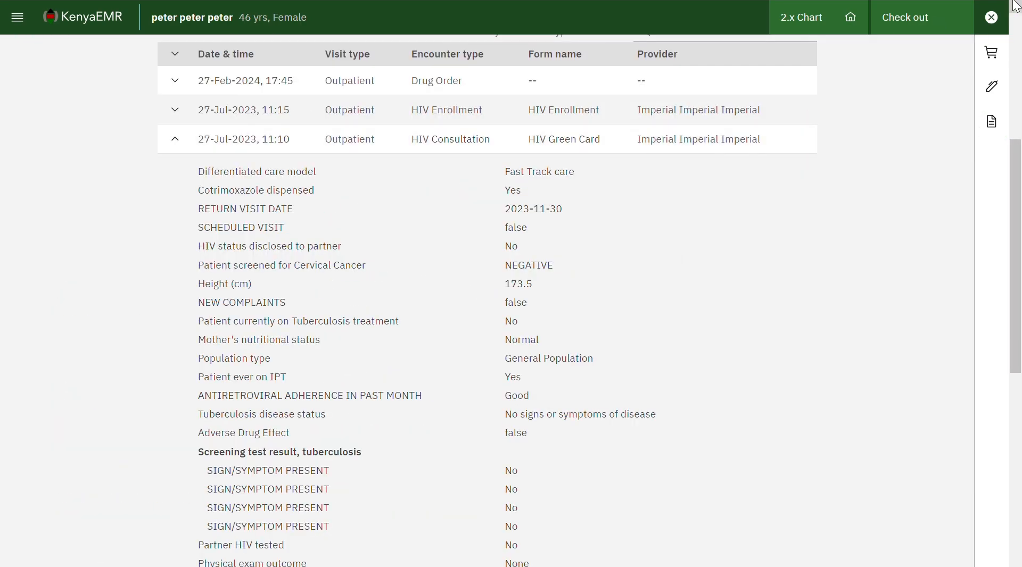